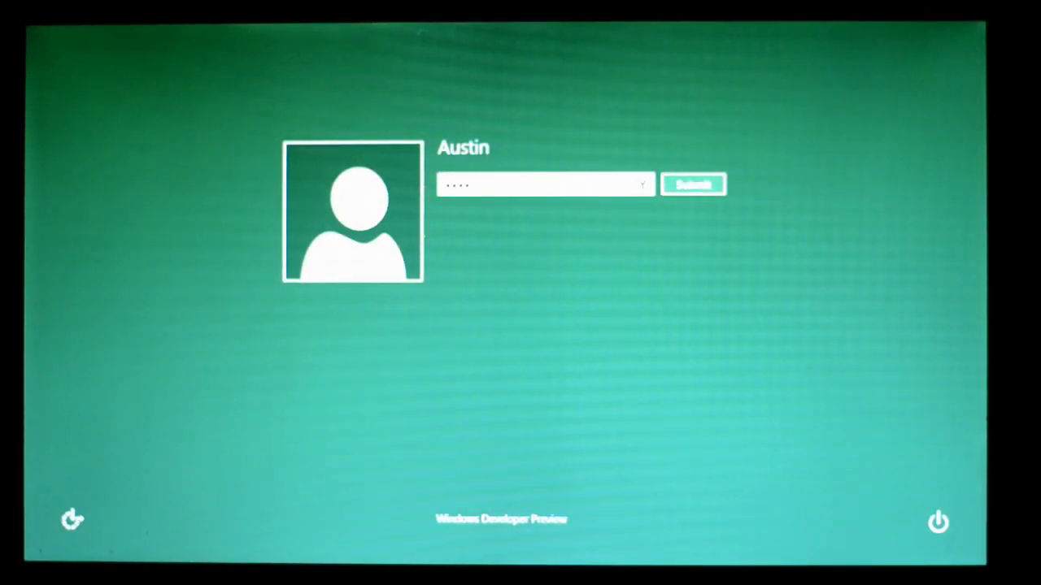
Step: Submit the password to sign in and reach the Start screen with its tiles
{"action": "left_click", "coordinate": [693, 184]}
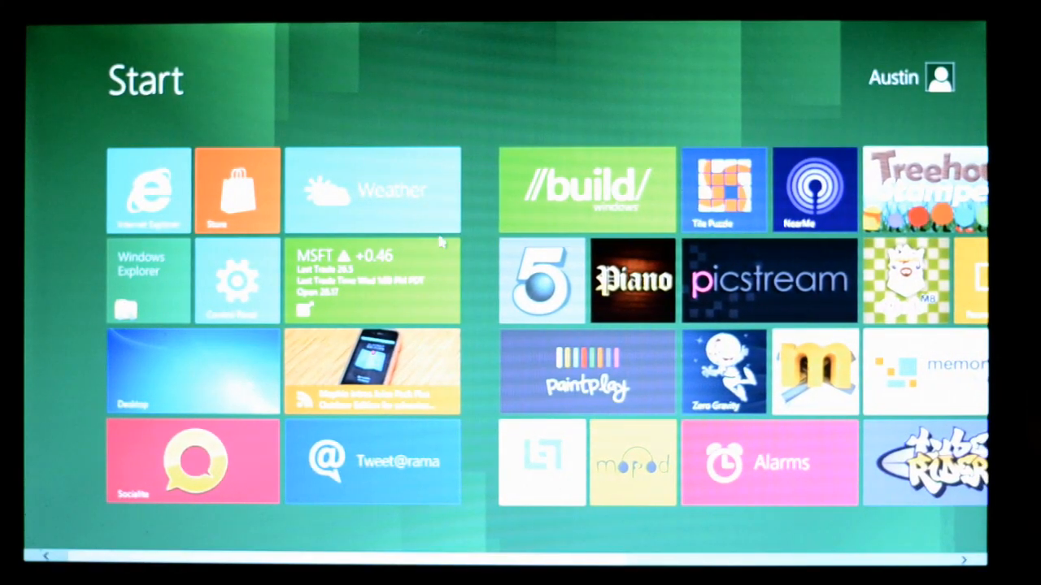
{"action": "scroll", "scroll_direction": "right", "scroll_amount": 3}
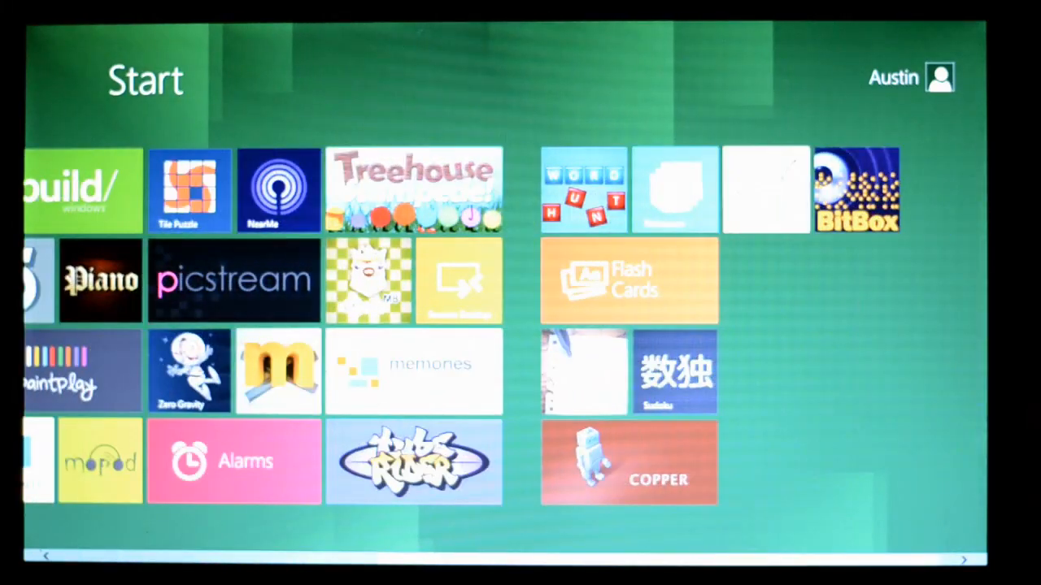
{"action": "scroll", "scroll_direction": "left", "scroll_amount": 3}
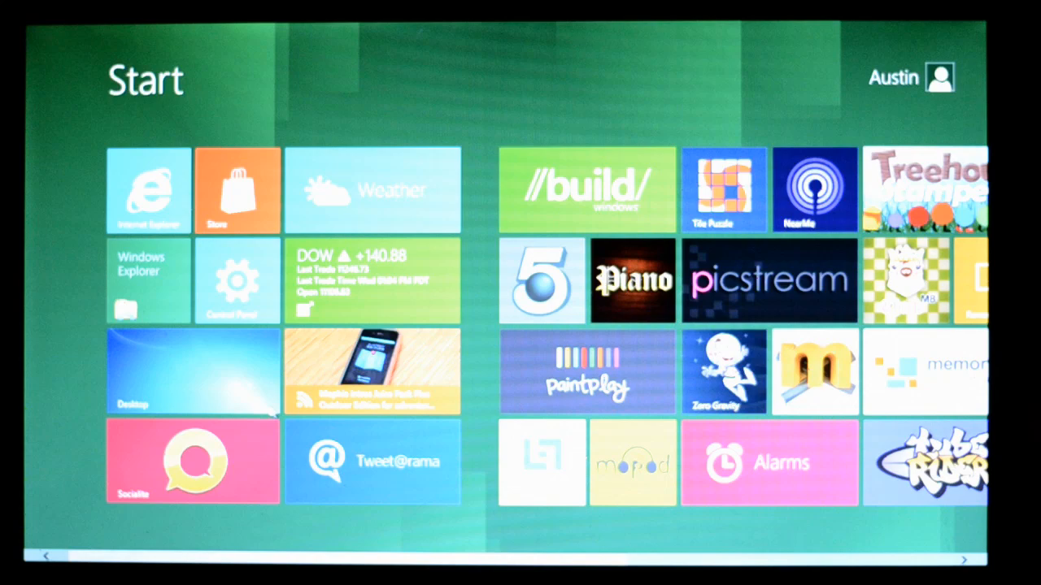
{"action": "scroll", "scroll_direction": "right", "scroll_amount": 3}
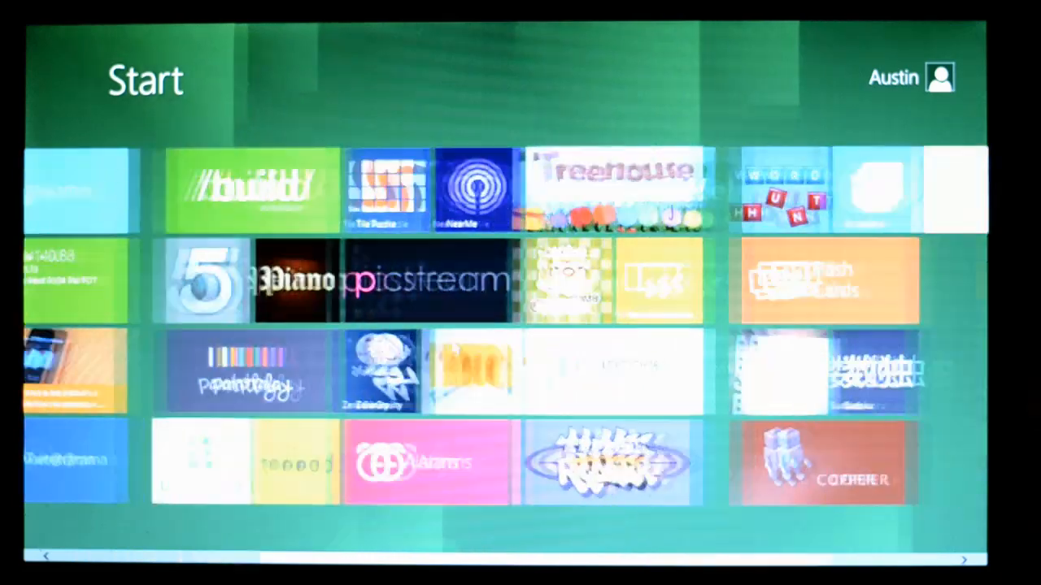
{"action": "scroll", "scroll_direction": "left", "scroll_amount": 3}
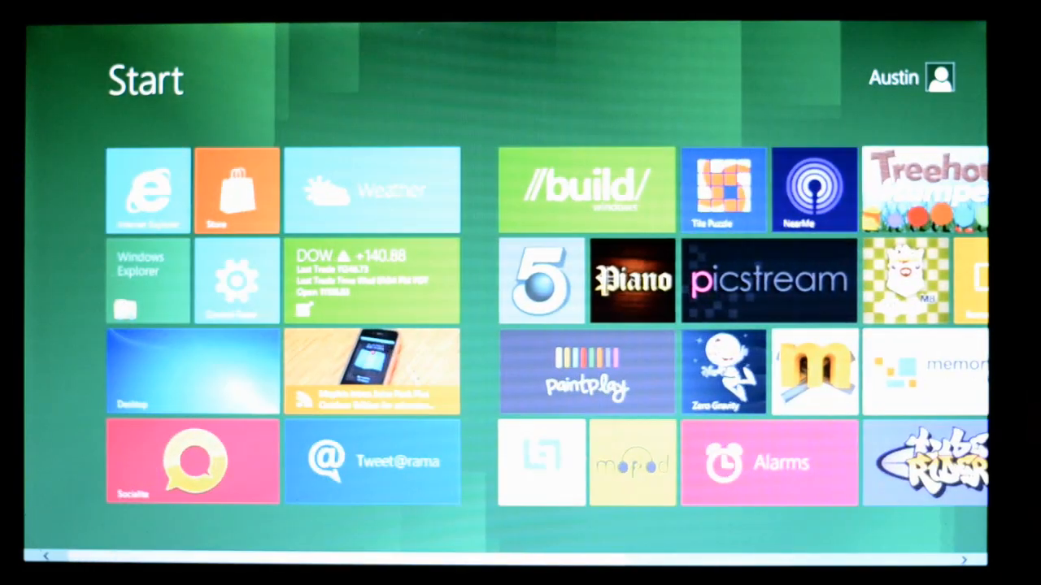